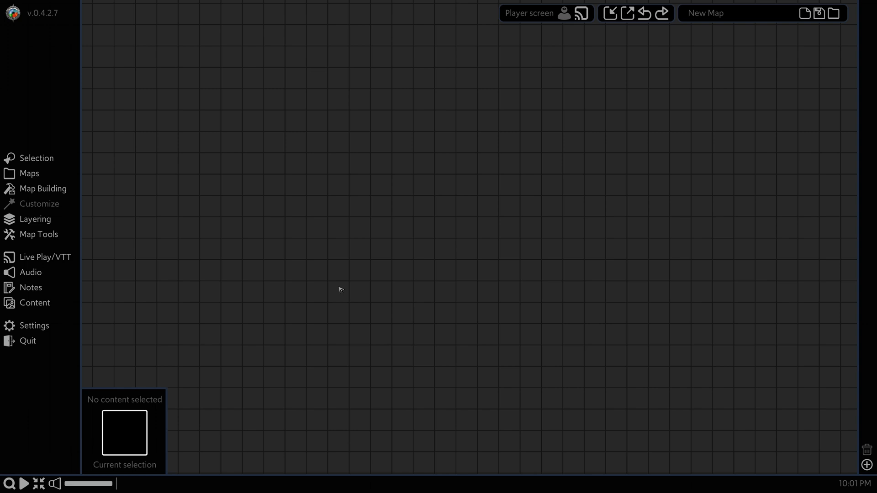
mouse_move(232, 282)
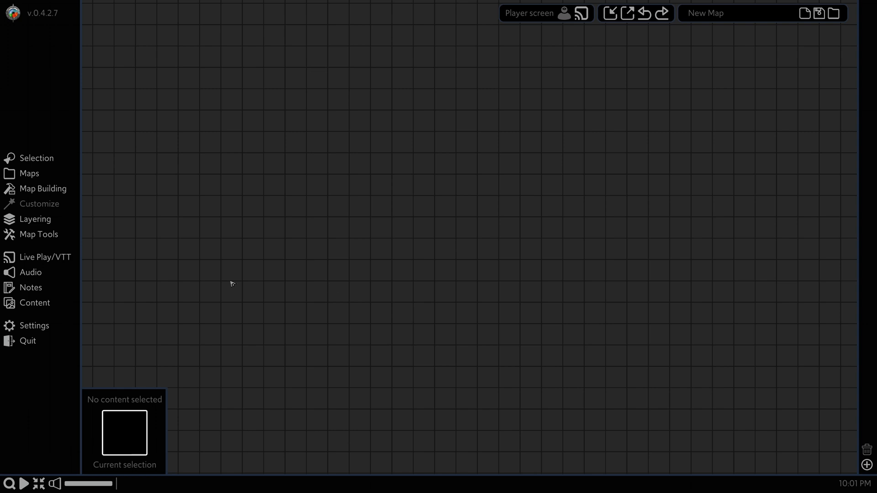
Step: Open the purchased Arkenforge Mellow playlist and briefly expand the first song's instrument sliders
left_click(31, 272)
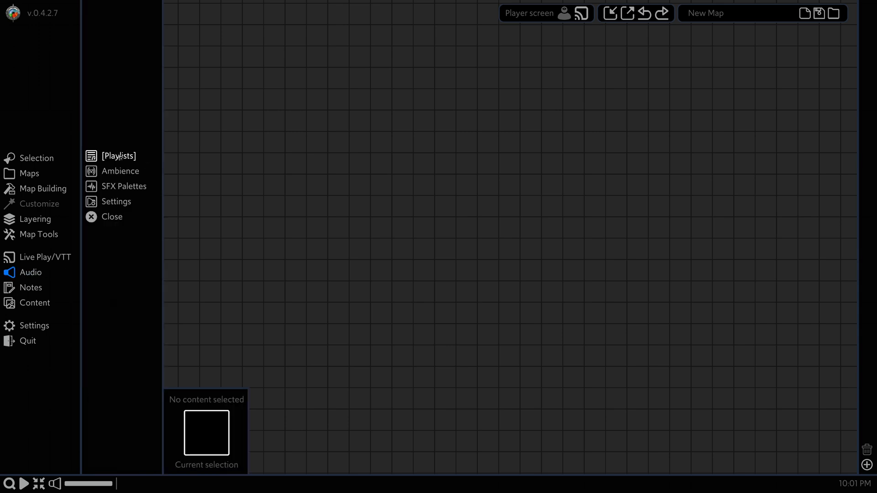
left_click(118, 156)
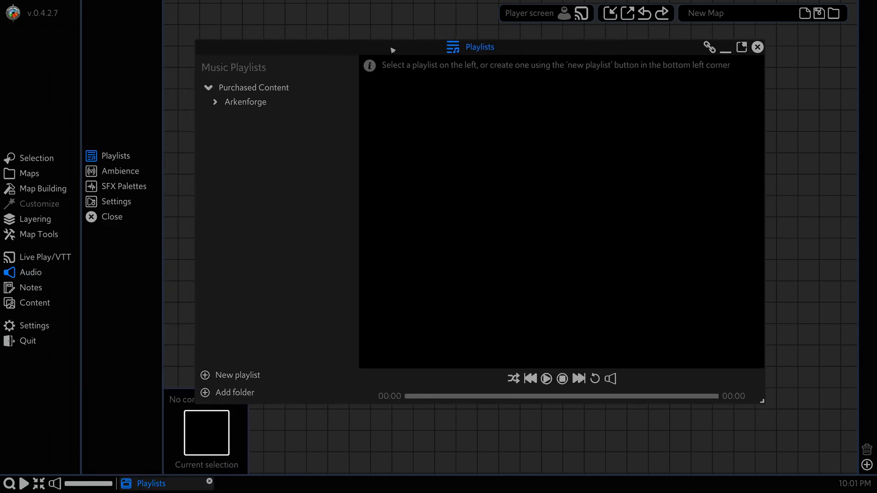
left_click(244, 102)
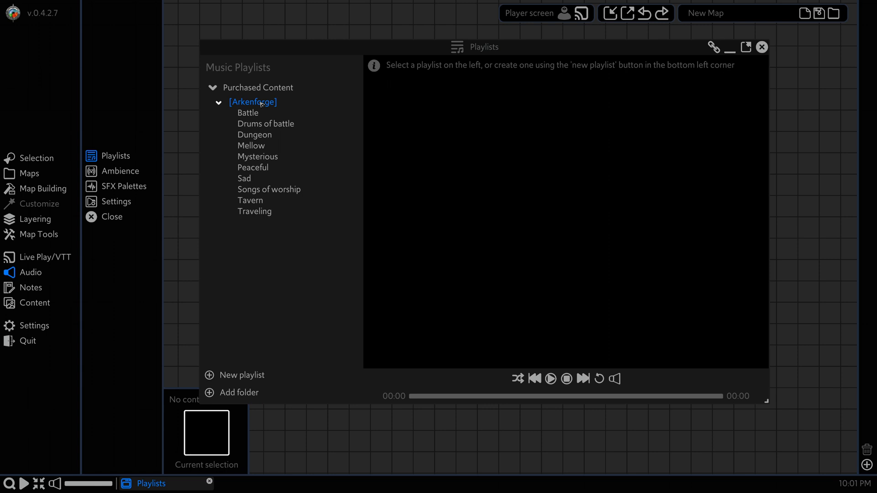
left_click(253, 167)
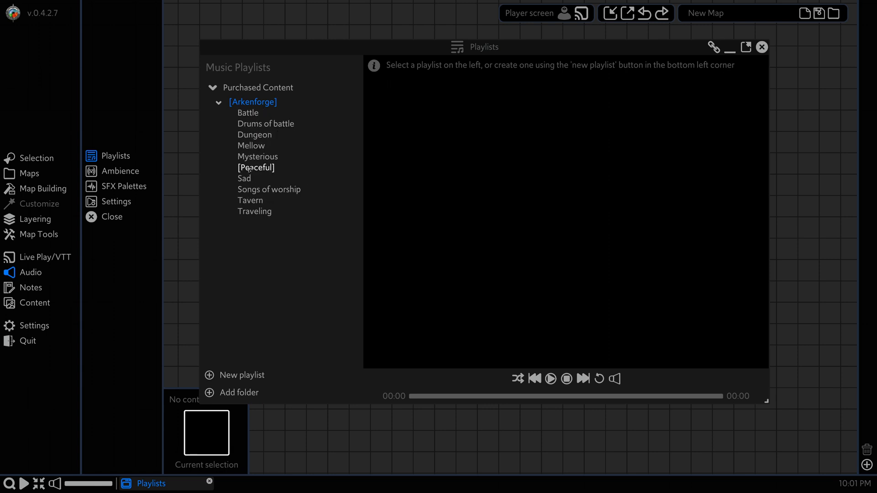
left_click(251, 145)
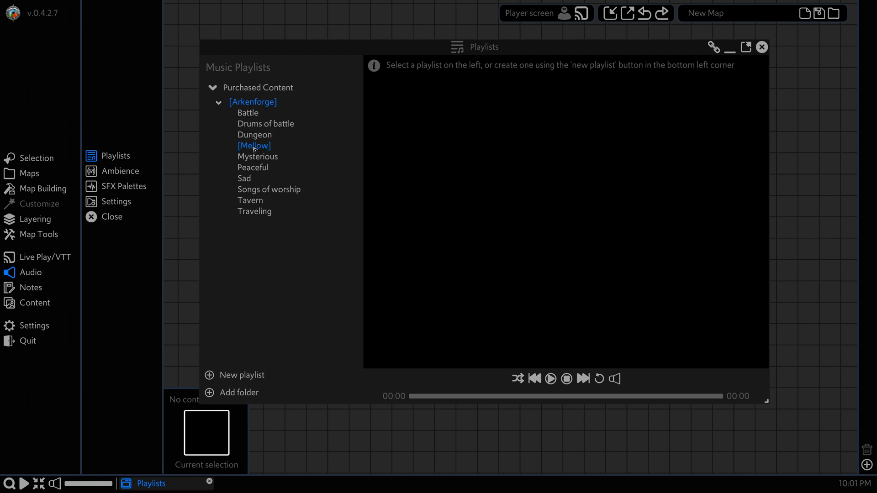
left_click(254, 146)
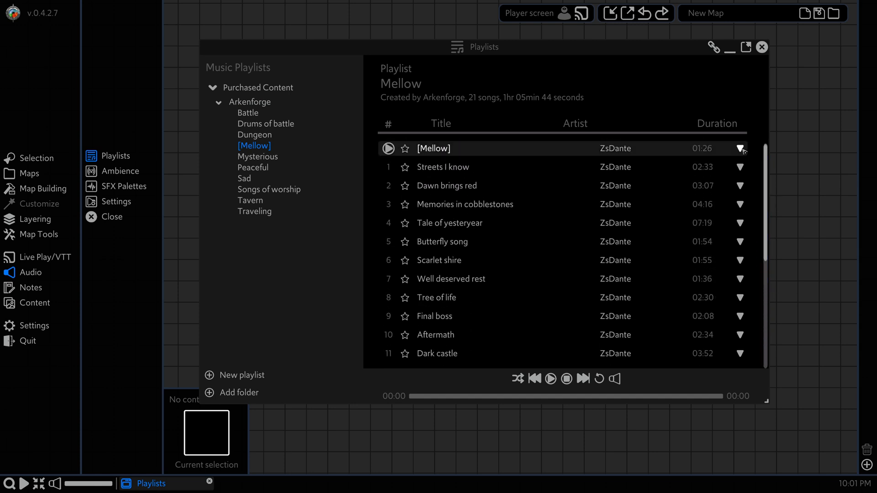
left_click(740, 148)
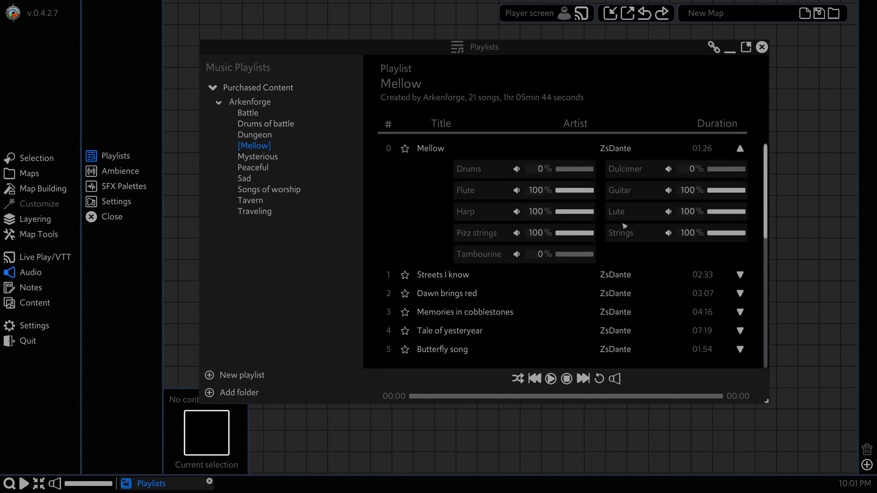
left_click(449, 185)
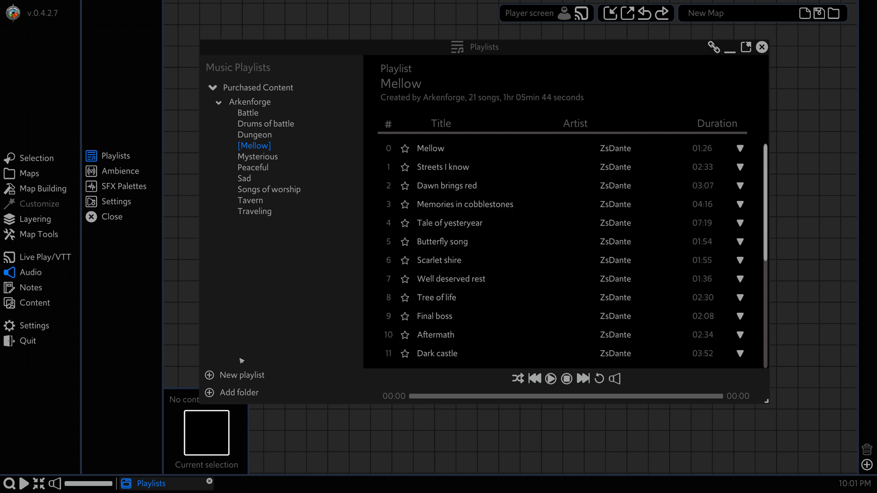
Step: Create a new playlist named 'Tutorial'
left_click(241, 375)
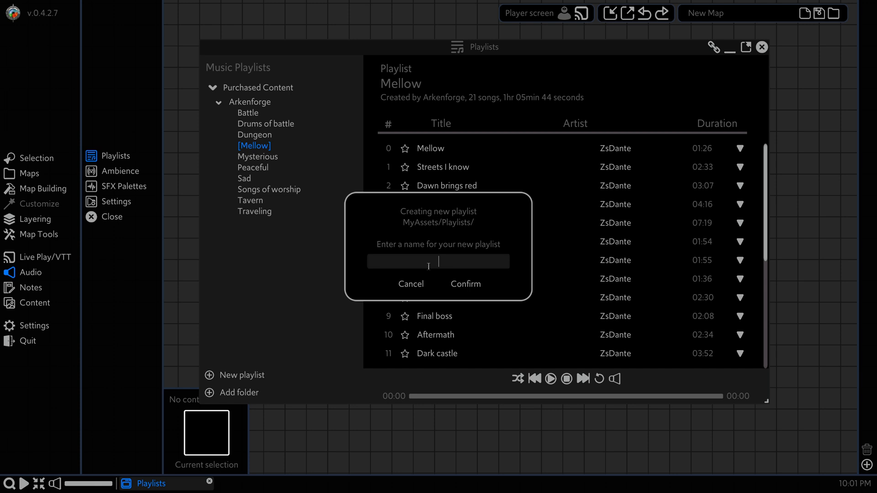
type("Tutorial")
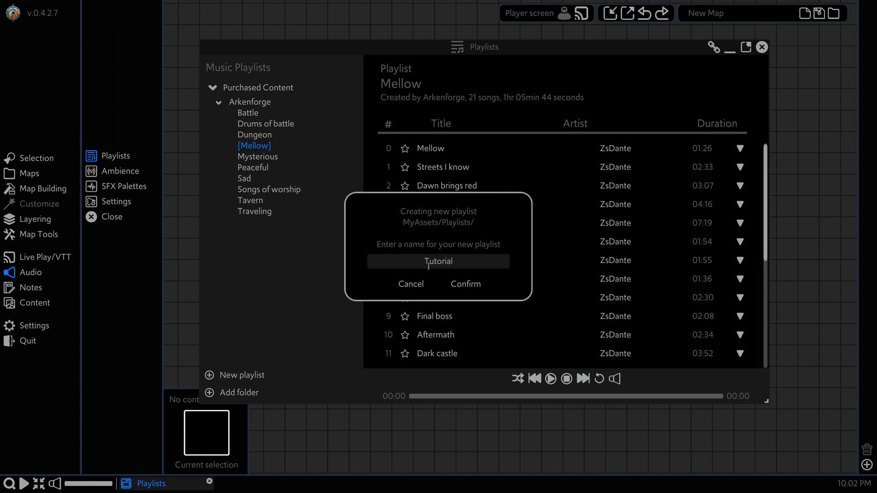
left_click(465, 284)
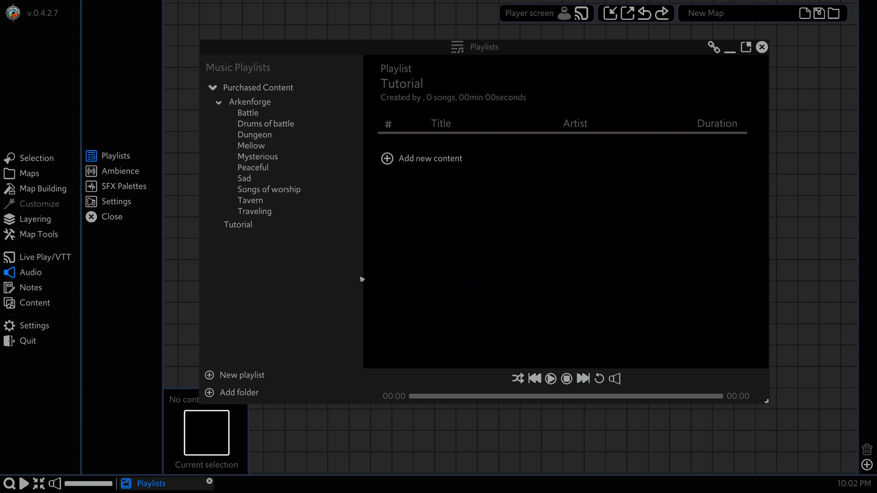
mouse_move(538, 114)
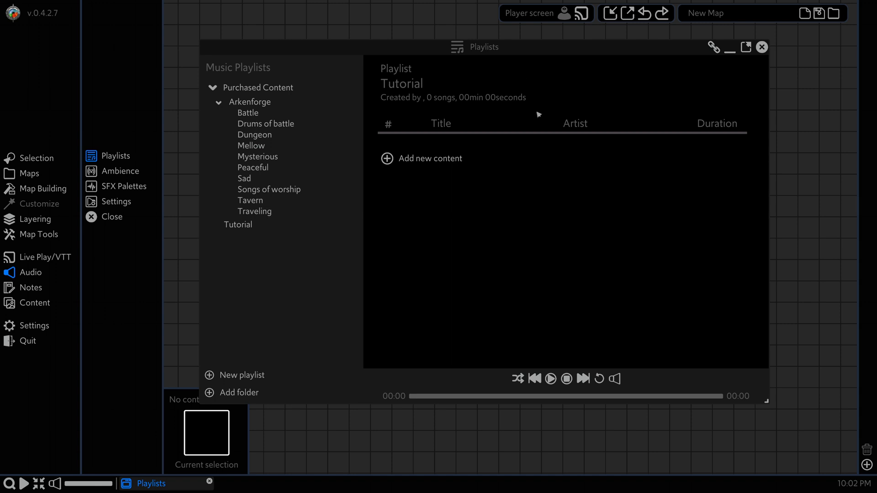
mouse_move(517, 152)
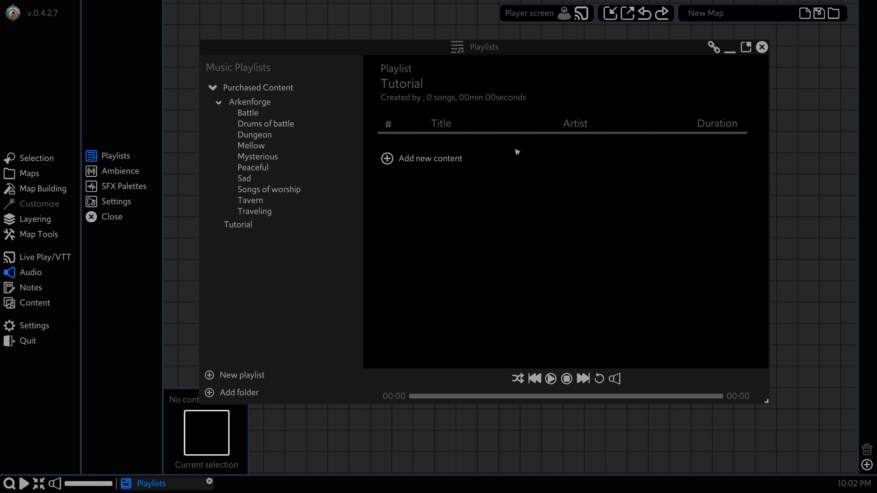
Step: Open the Content Library for adding songs, after trying and cancelling File Import
left_click(430, 158)
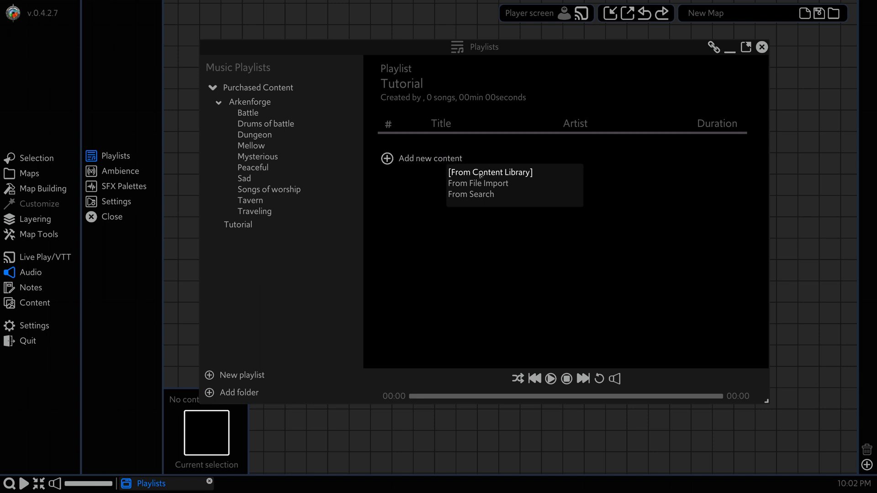
left_click(490, 172)
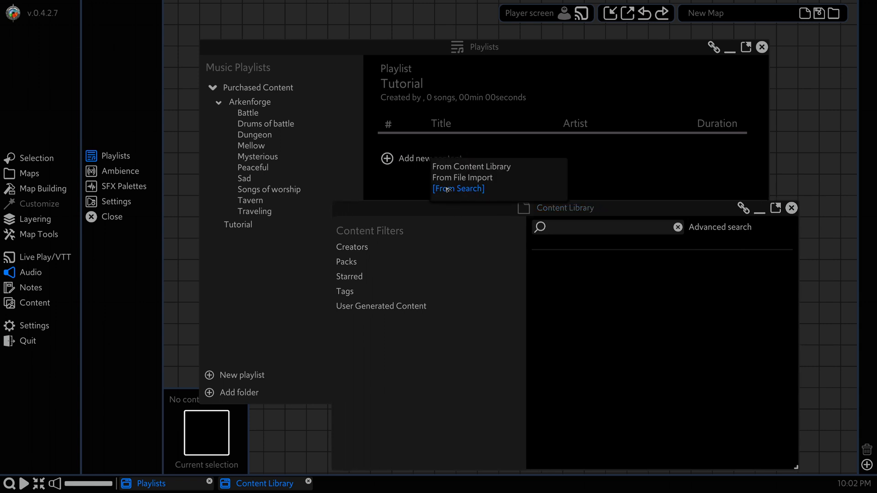
left_click(457, 189)
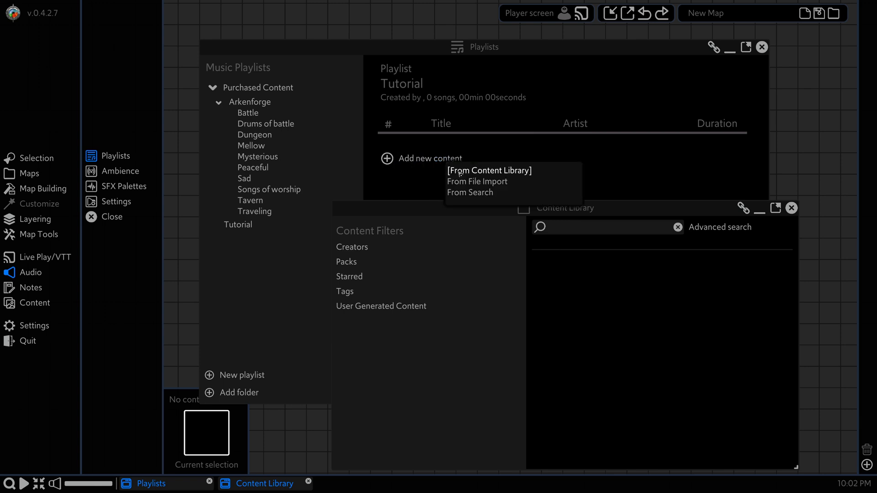
left_click(477, 182)
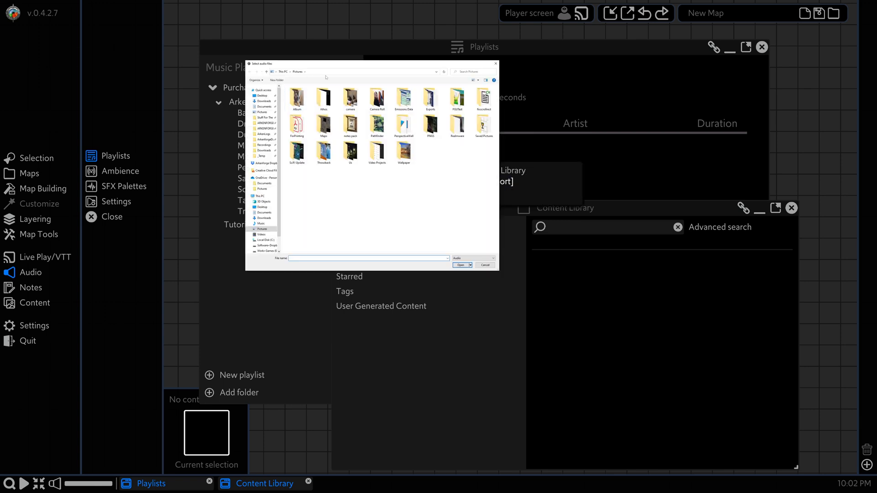
mouse_move(453, 240)
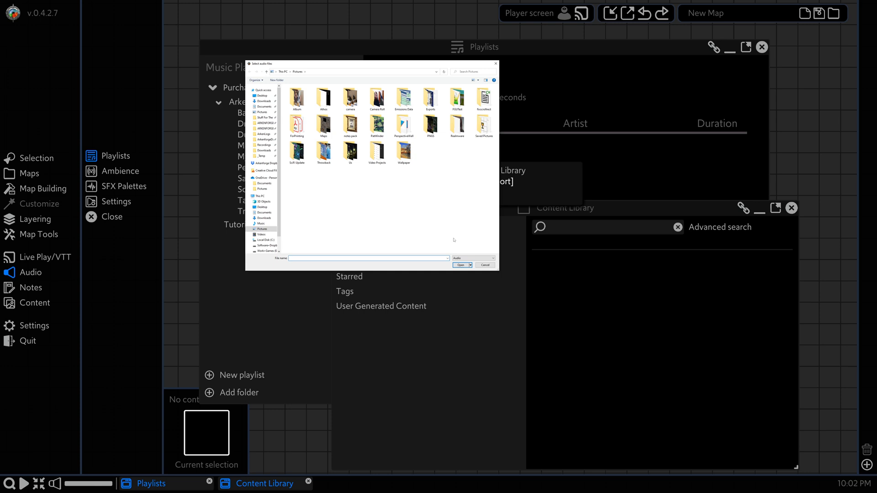
left_click(485, 265)
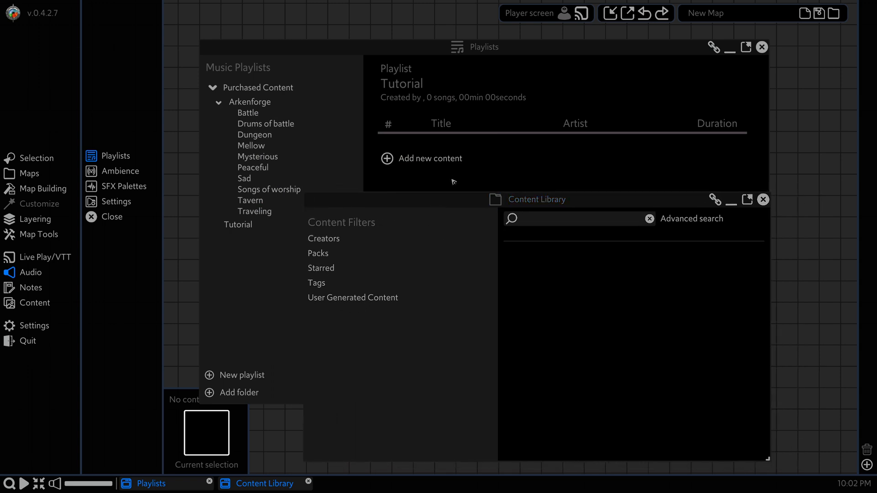
mouse_move(366, 269)
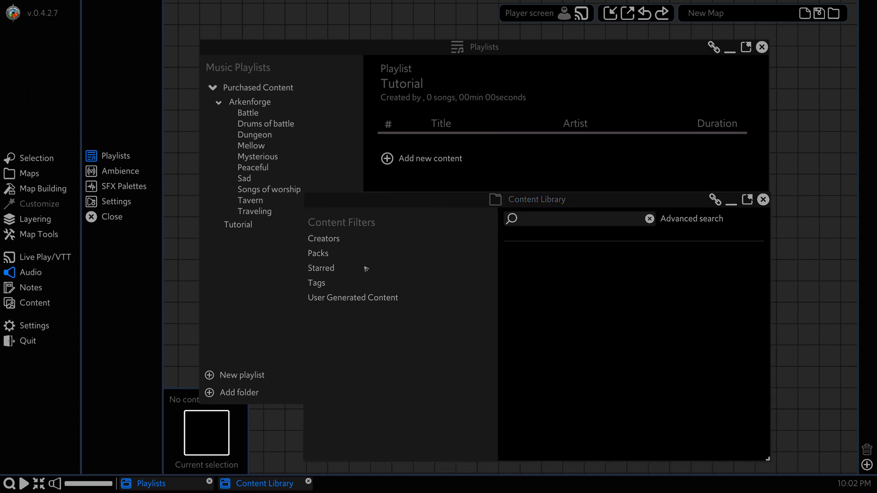
Step: Browse the Essentials audio pack and drag Siege! into the Tutorial playlist
left_click(318, 252)
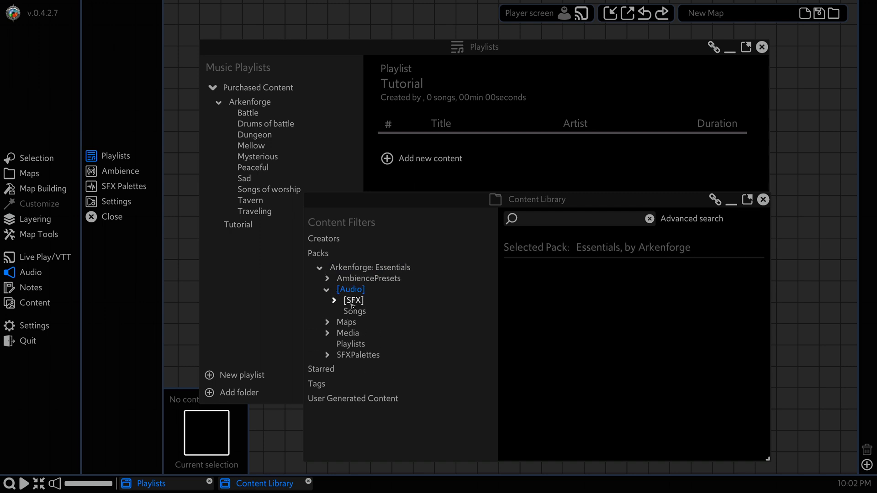
left_click(353, 312)
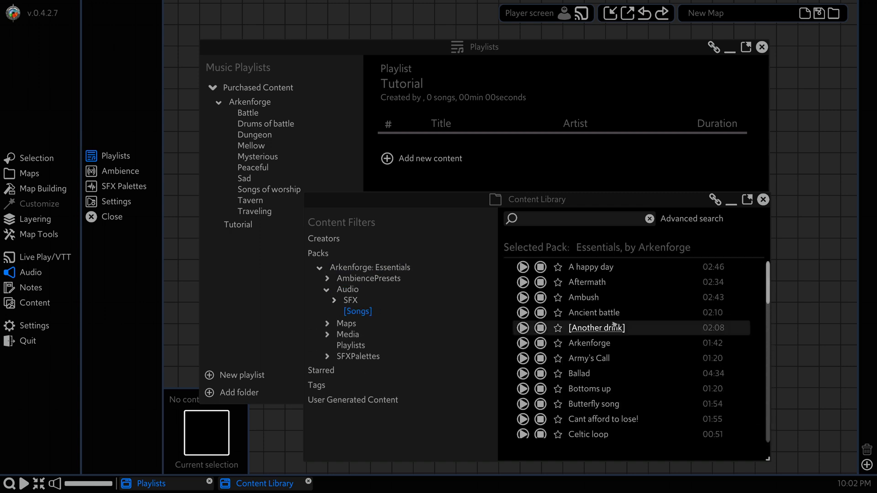
scroll("down", 3)
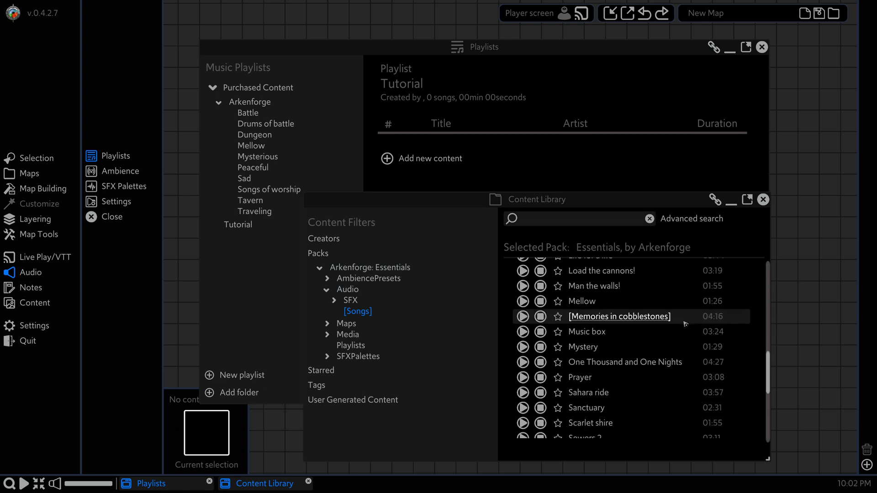
right_click(581, 320)
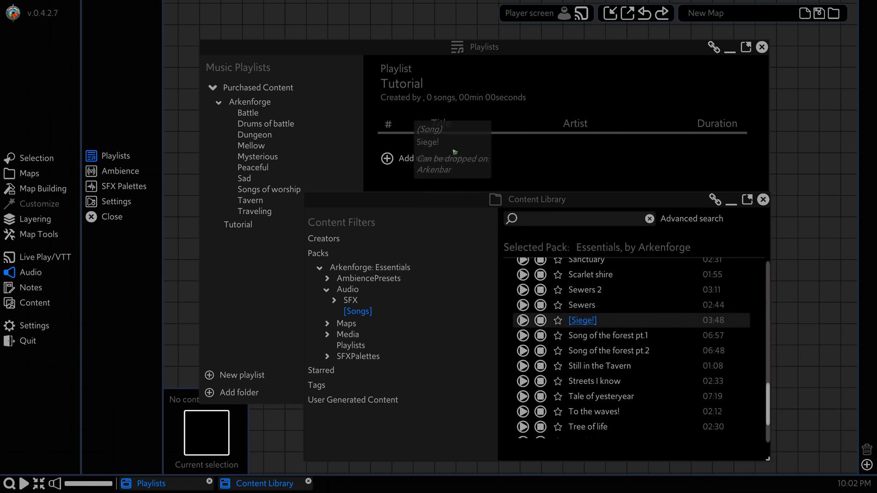
left_click_drag(582, 320, 441, 150)
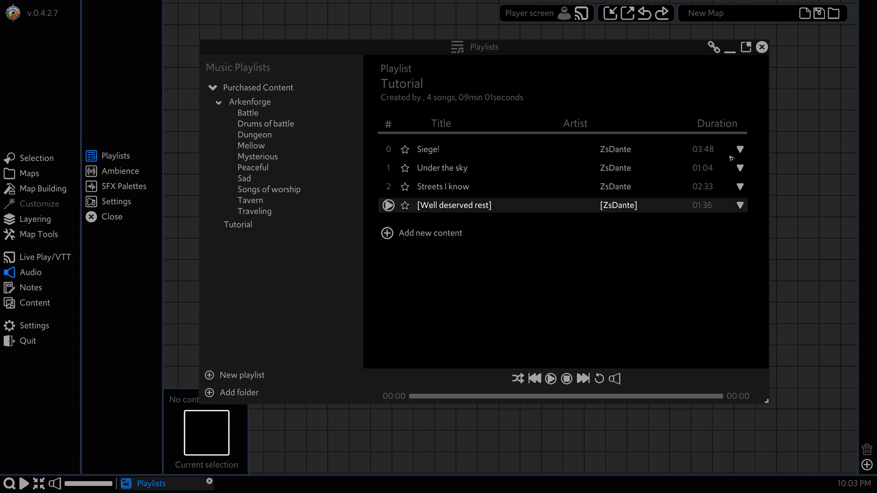
Step: Expand Siege! to show its Choir, Drums, Horns and Orchestra sliders at 100%
left_click(740, 149)
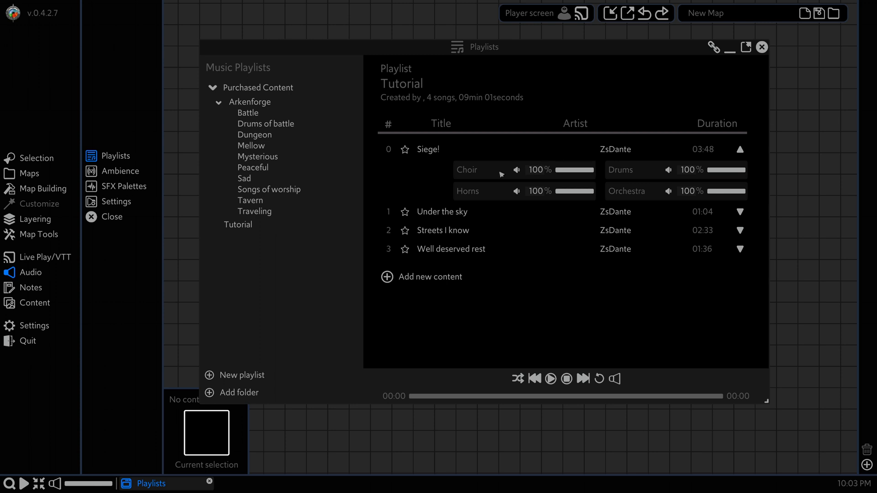
mouse_move(577, 197)
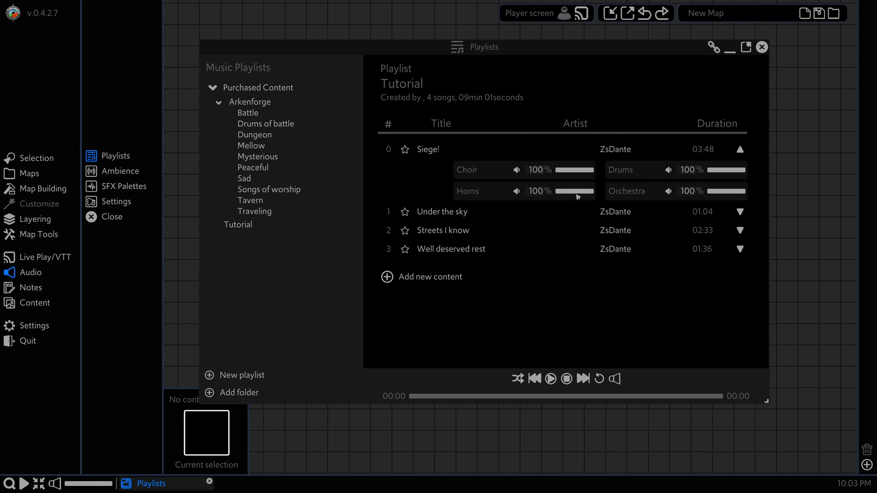
mouse_move(616, 172)
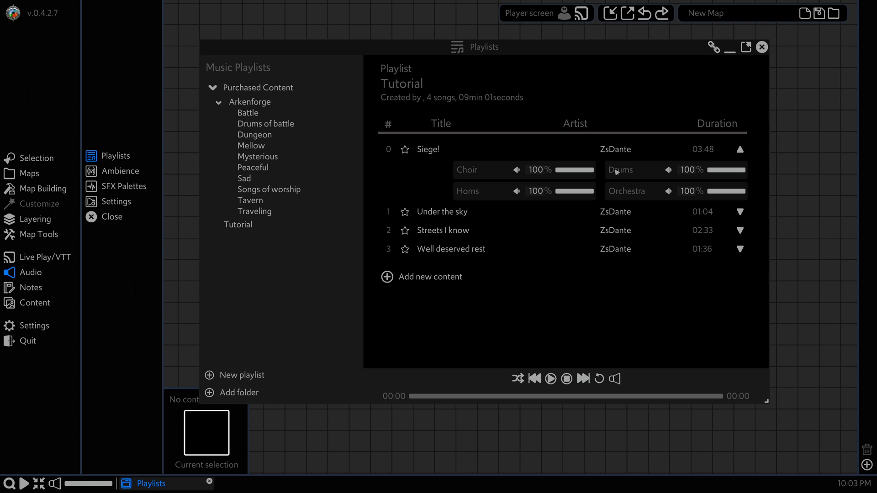
mouse_move(616, 173)
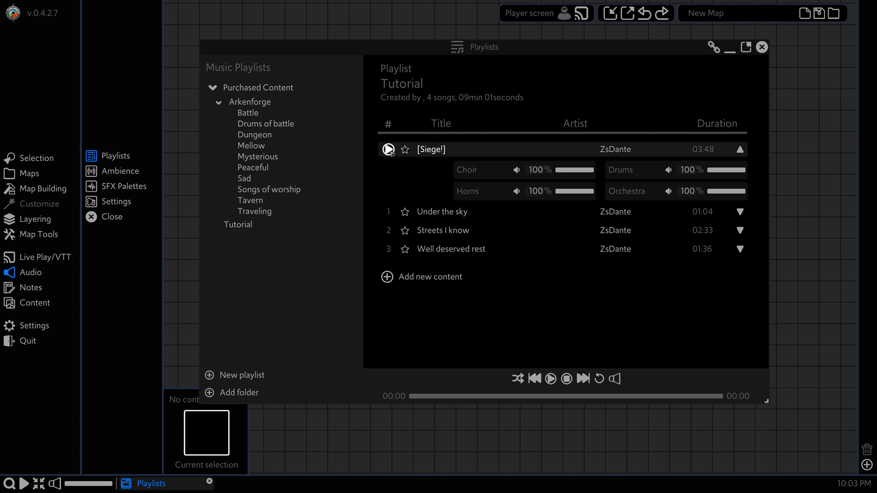
Step: Play Siege! and turn down its Drums, Horns (about a quarter) and Orchestra volumes
left_click(388, 149)
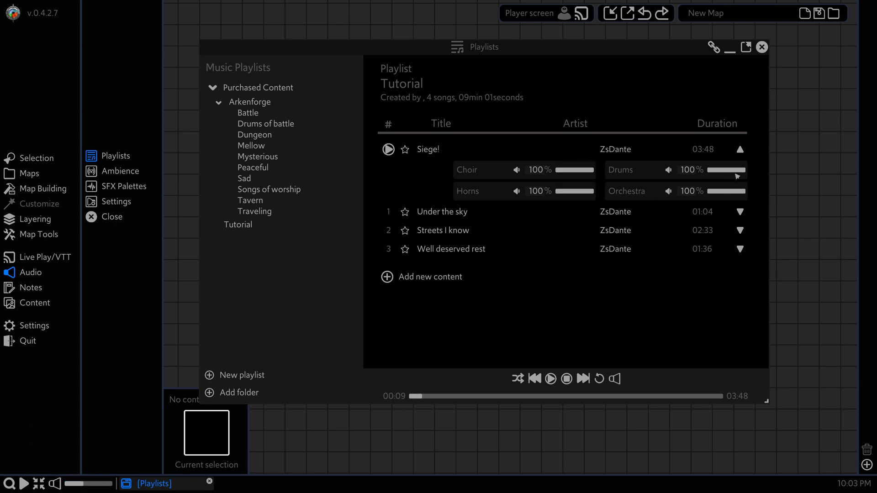
left_click_drag(742, 170, 714, 170)
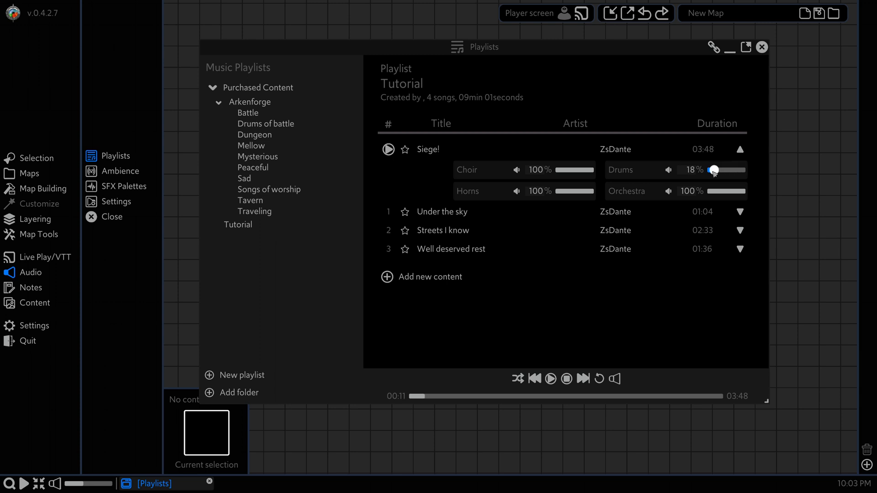
left_click_drag(715, 170, 678, 169)
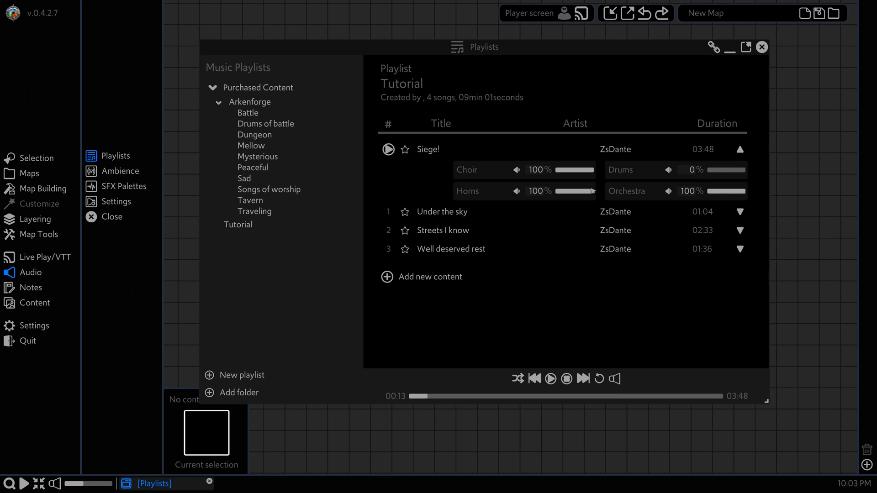
left_click_drag(587, 191, 563, 192)
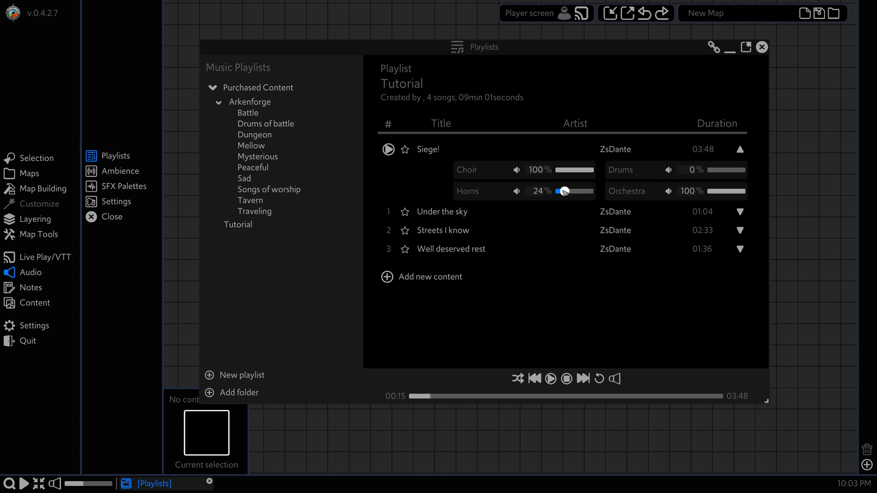
left_click_drag(744, 191, 722, 191)
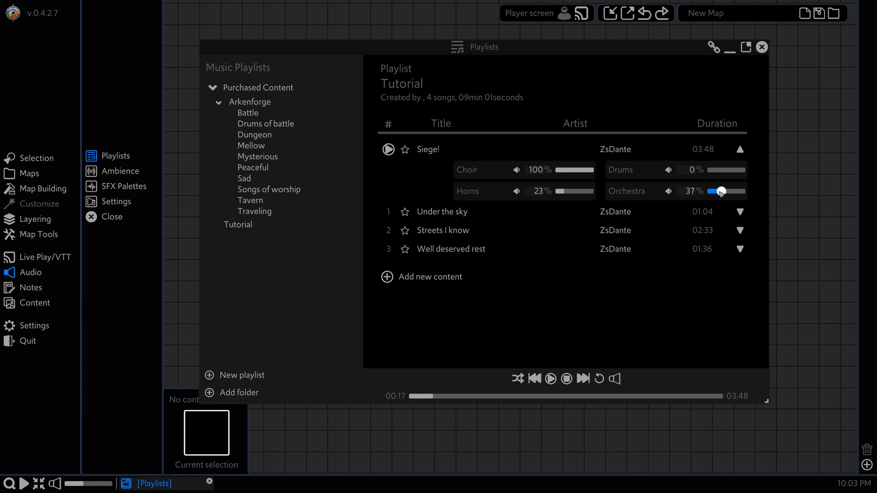
left_click_drag(721, 191, 714, 191)
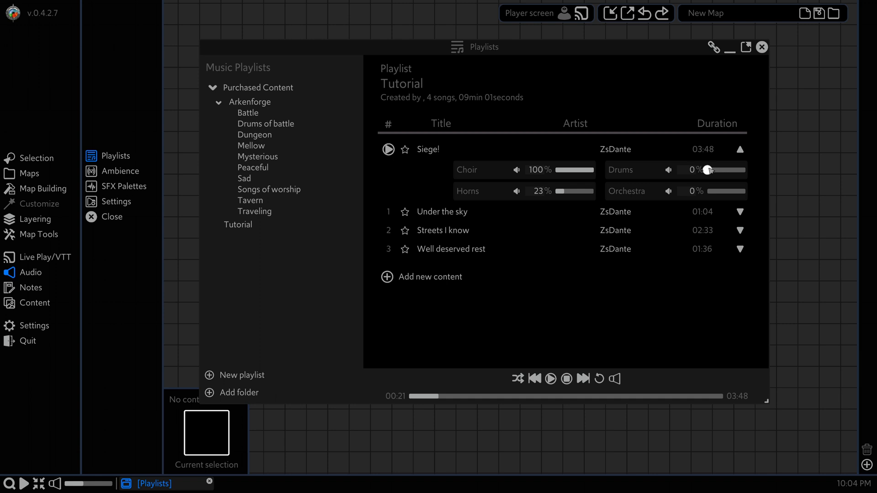
Step: Bring the Siege! Drums back to 75% and fine-tune the Horns to about 23%
left_click_drag(710, 170, 737, 170)
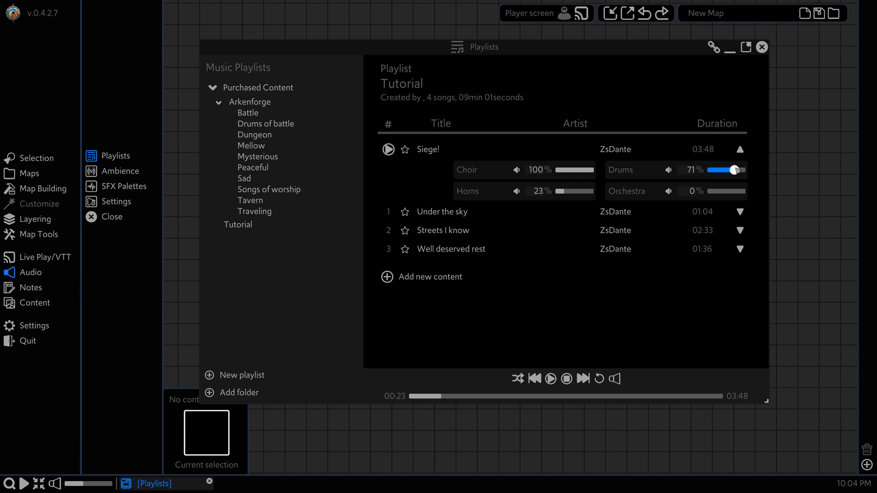
left_click_drag(734, 170, 738, 170)
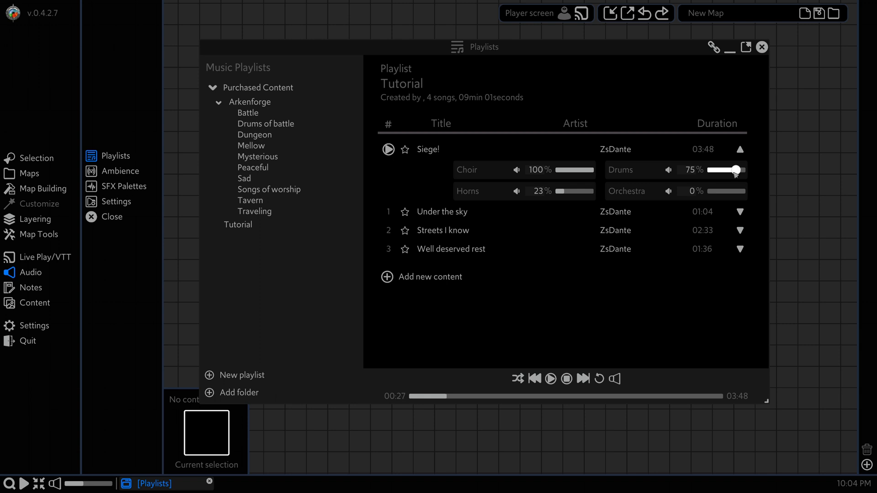
left_click_drag(412, 397, 556, 397)
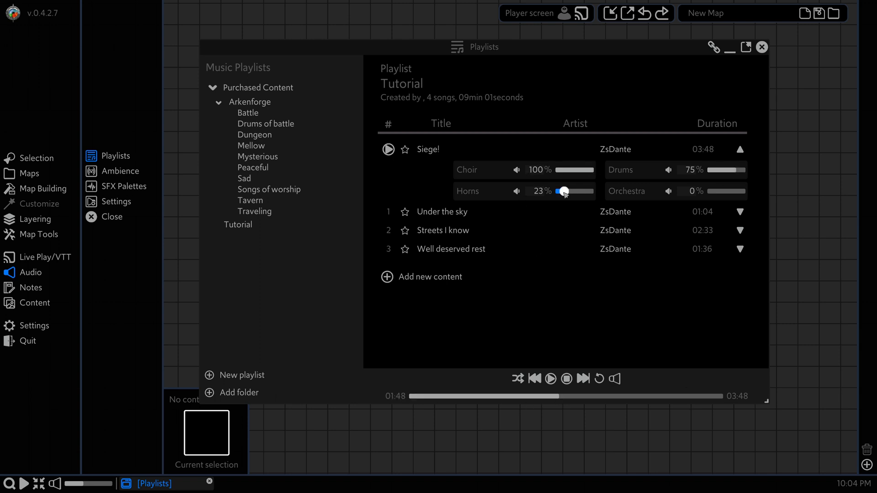
left_click_drag(564, 191, 572, 191)
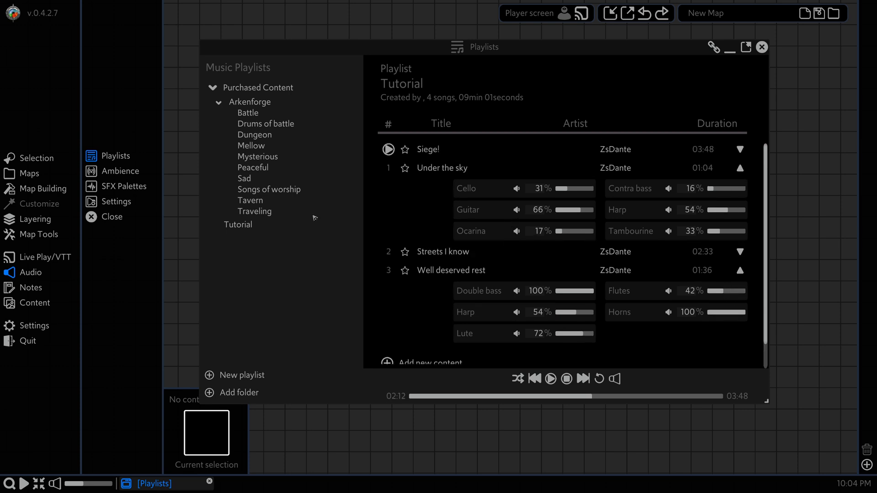
Step: Reopen Playlists, confirm Tutorial's Under the sky sliders kept their mix, then close
left_click(760, 47)
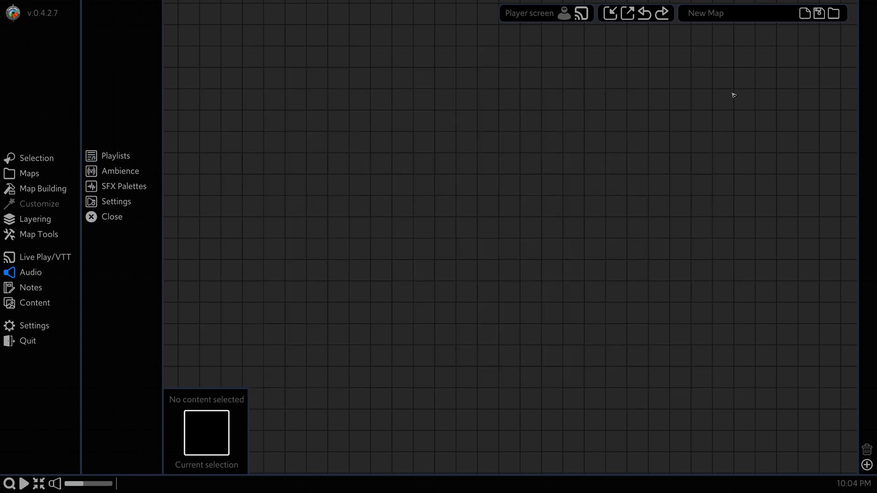
left_click(114, 155)
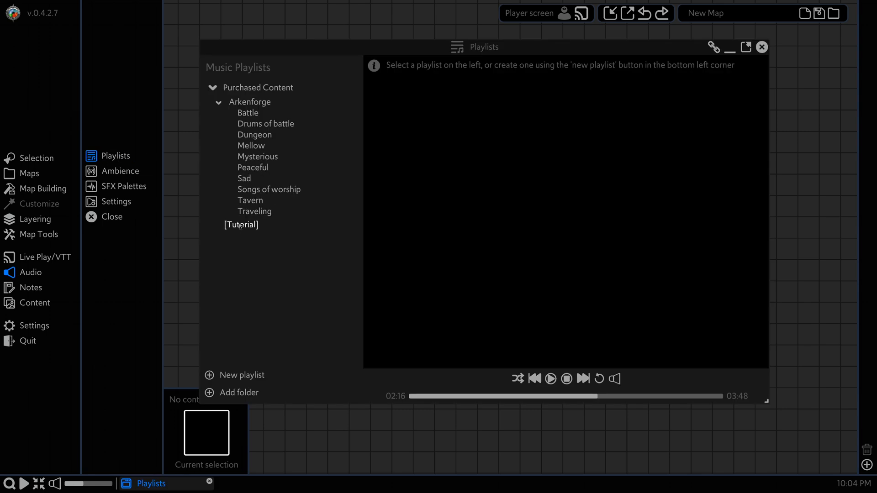
left_click(241, 224)
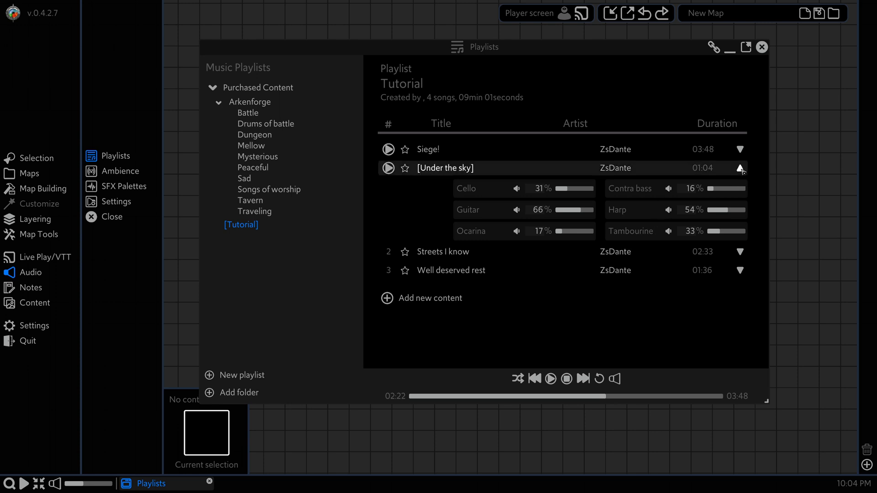
left_click(740, 167)
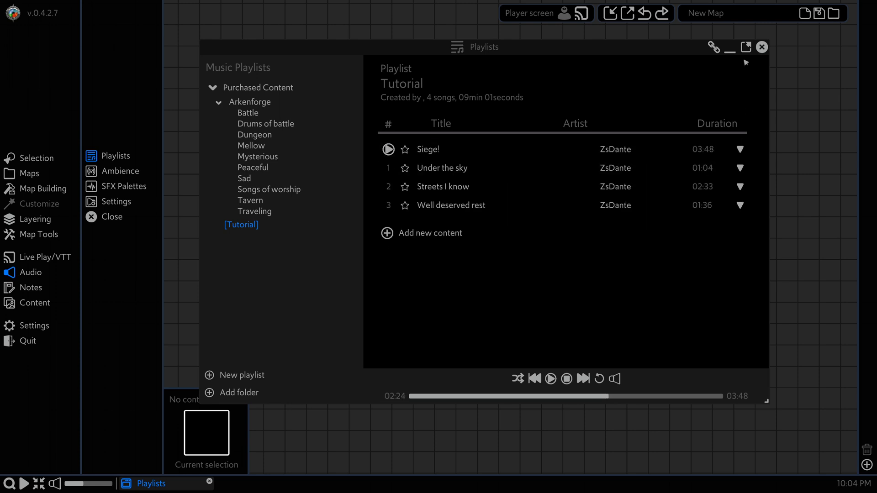
mouse_move(762, 47)
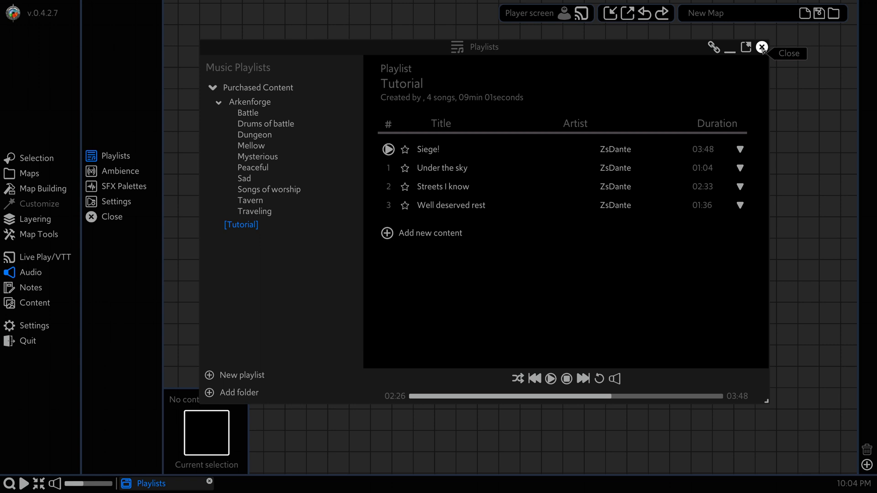
left_click(760, 47)
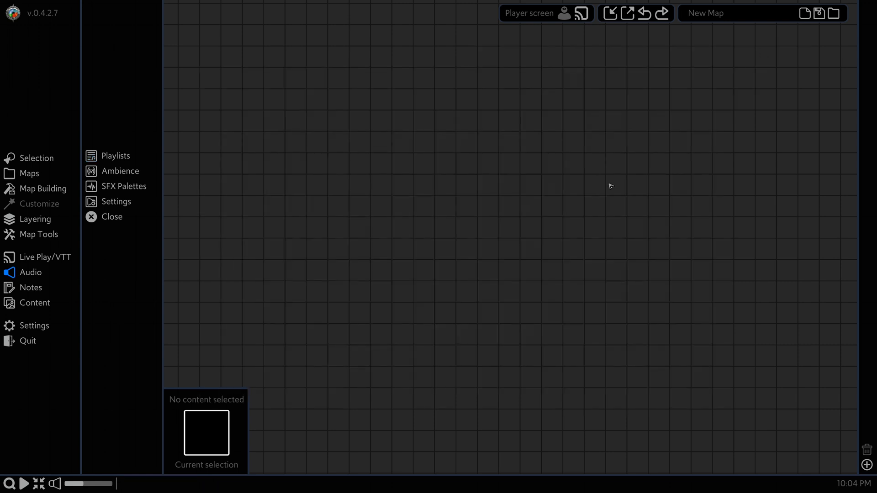